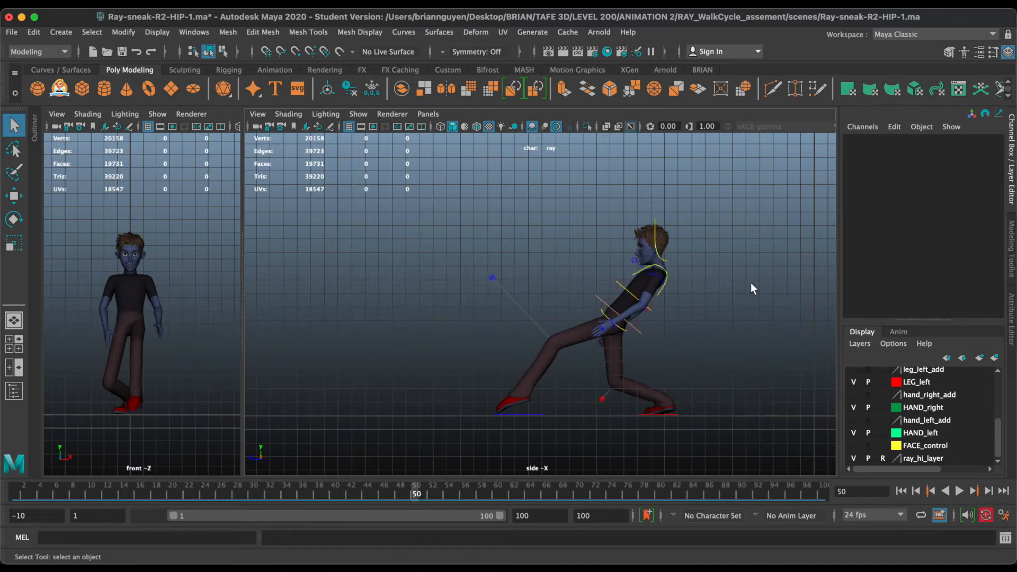
Scrub the Time Slider from frame 50 forward to frame 68 to review the walk pose.
click(183, 490)
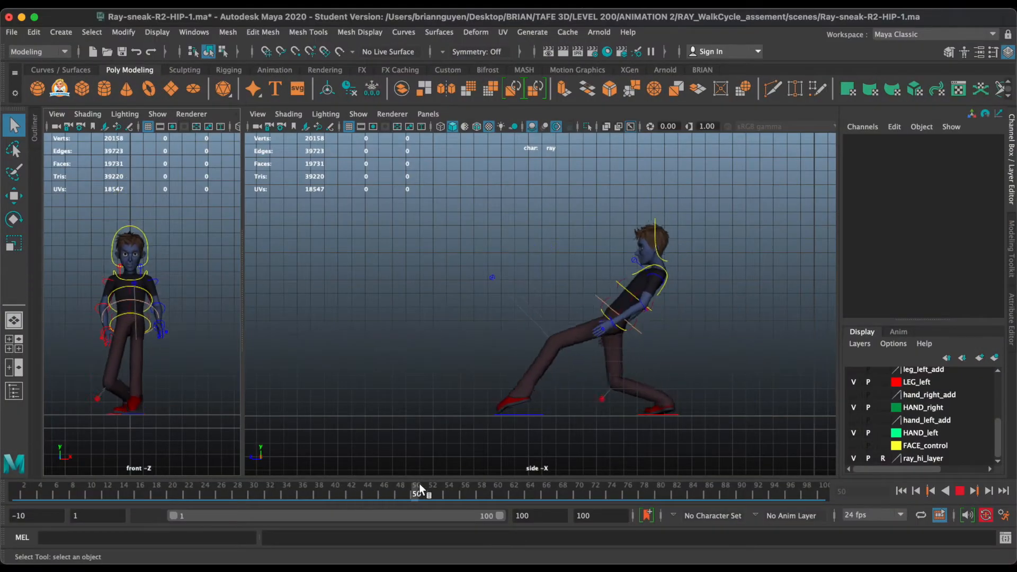
drag(418, 490, 477, 491)
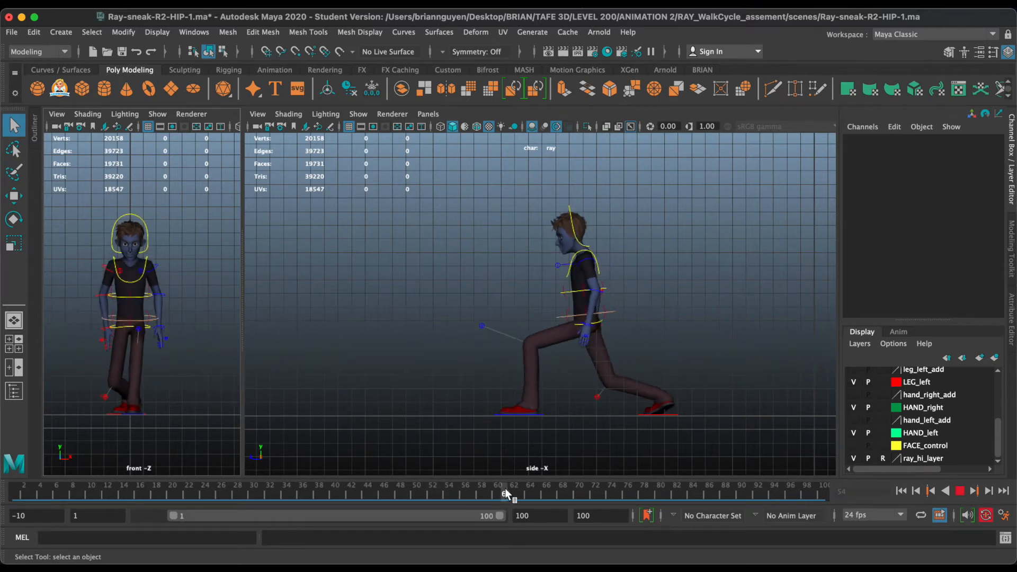
drag(505, 493, 563, 493)
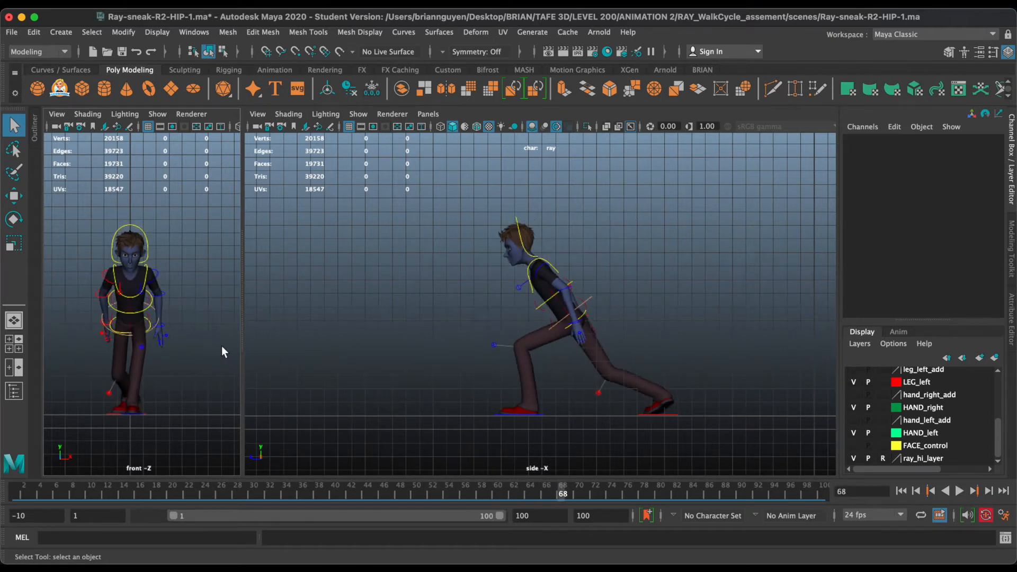
At frame 97, toggle NURBS curves in both viewports, then clear the side view of mesh and curves.
key(alt+1)
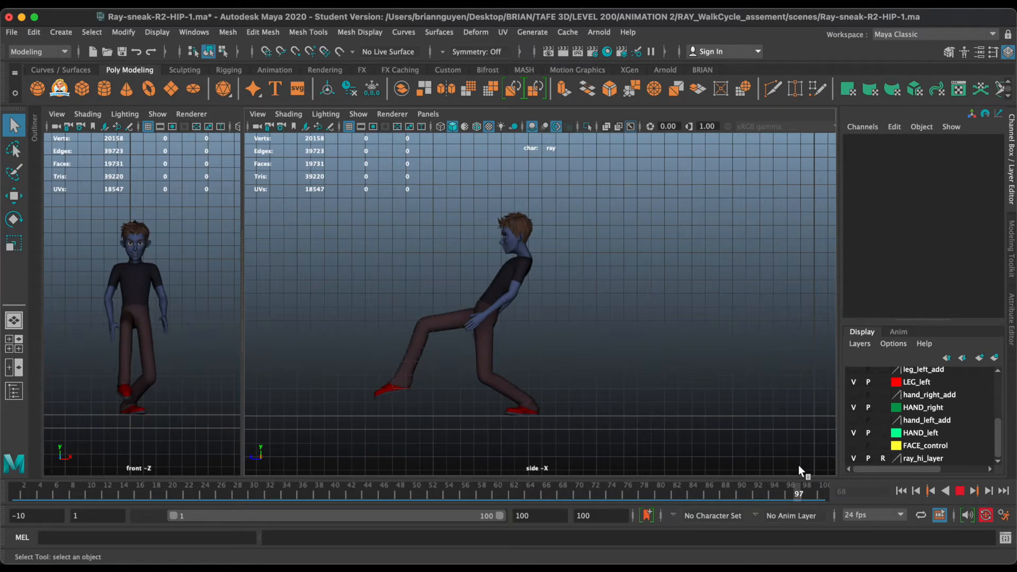
key(alt+1)
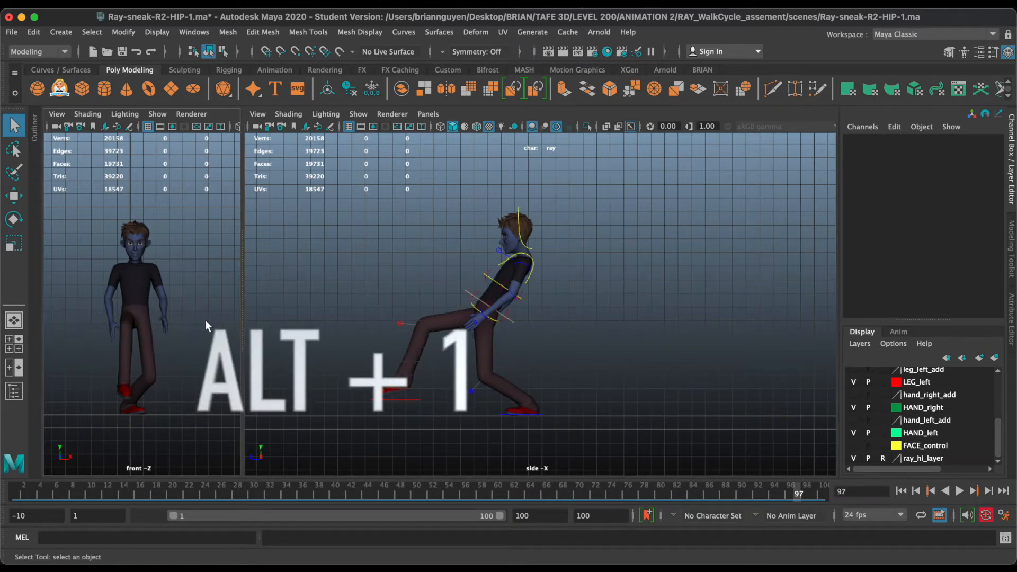
key(alt+1)
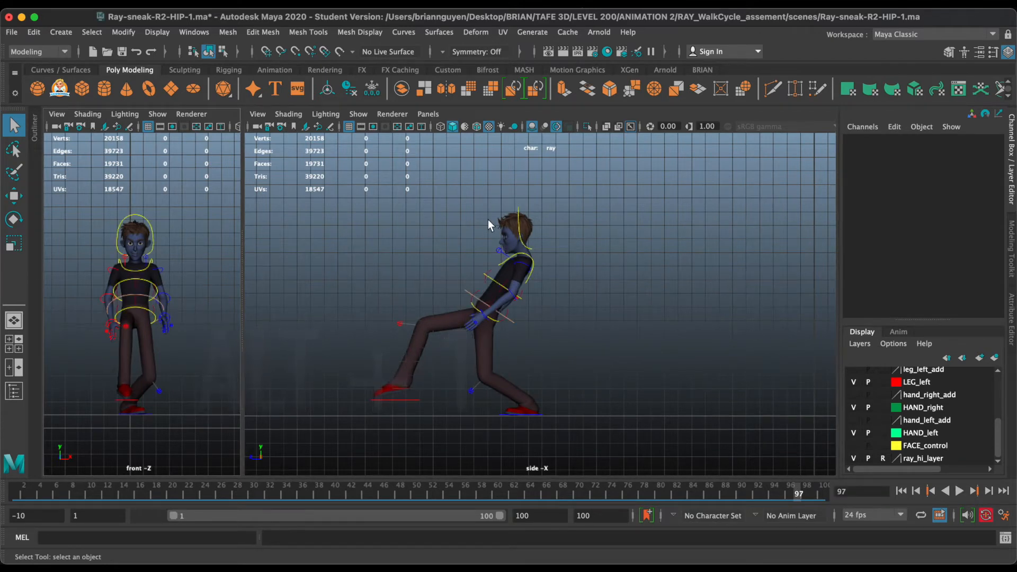
key(alt+2)
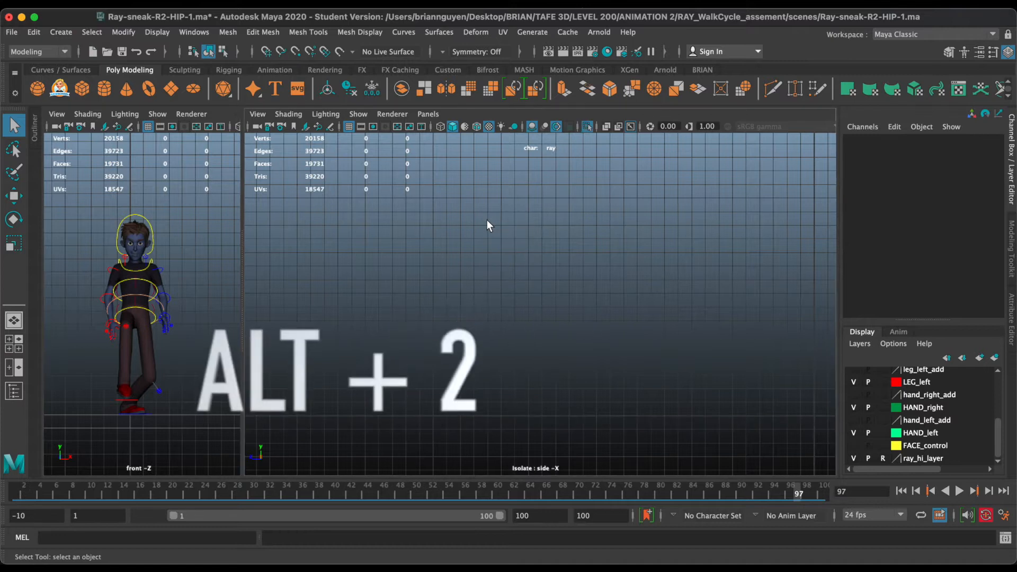
Restore Ray's polygon mesh in the side view and hide the front view's control curves.
key(alt+2)
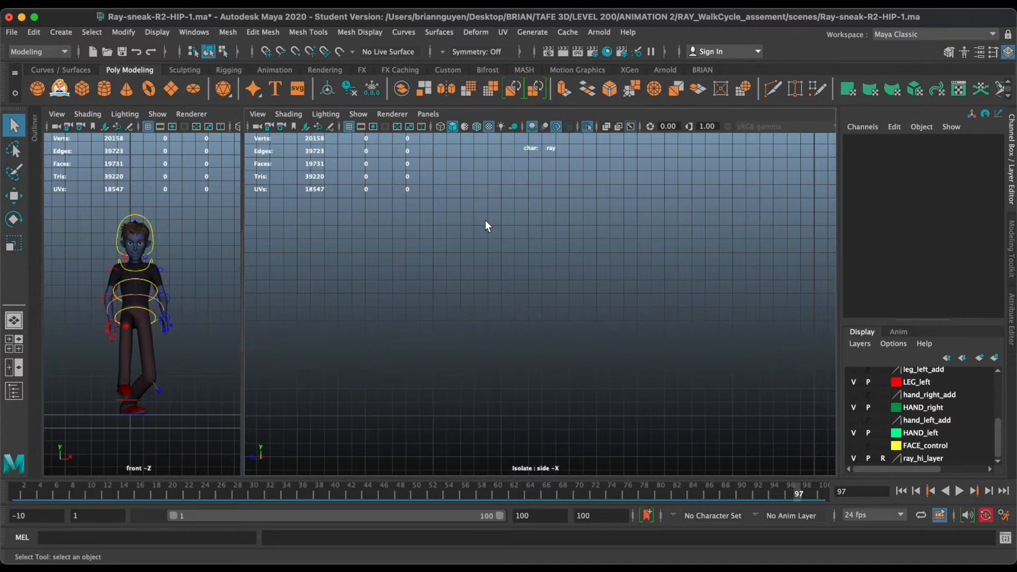
key(alt+2)
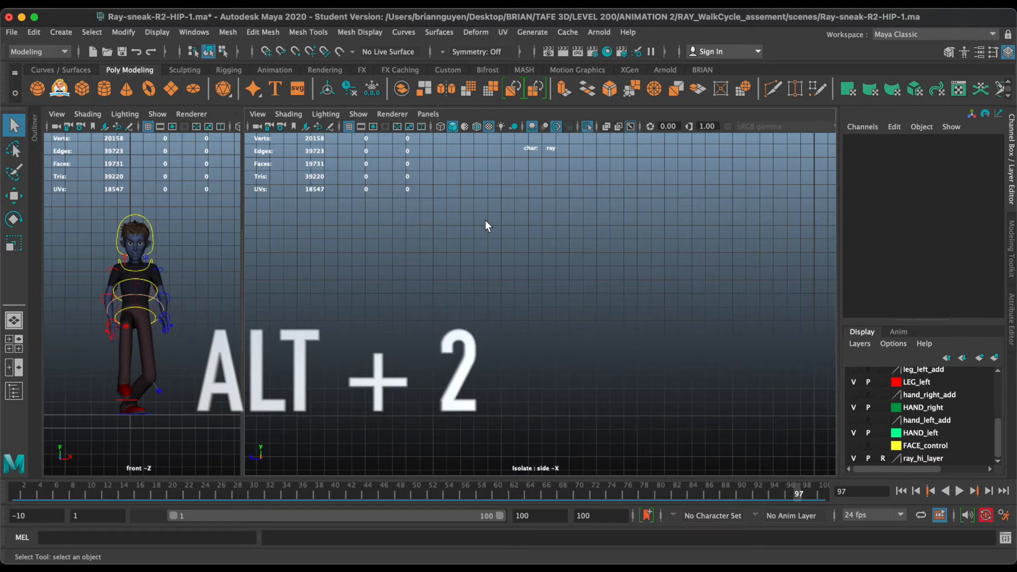
key(alt+2)
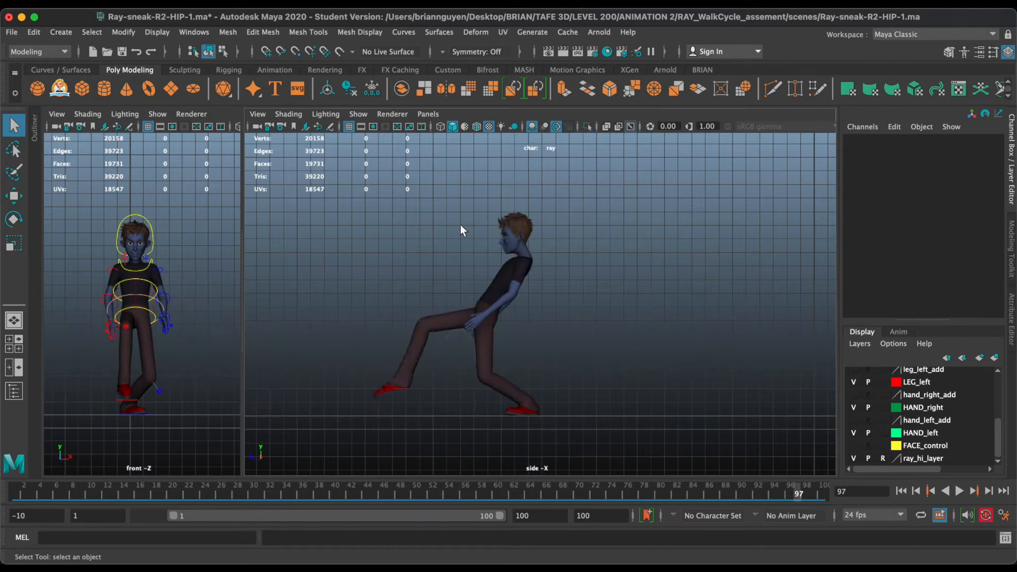
mouse_move(302, 232)
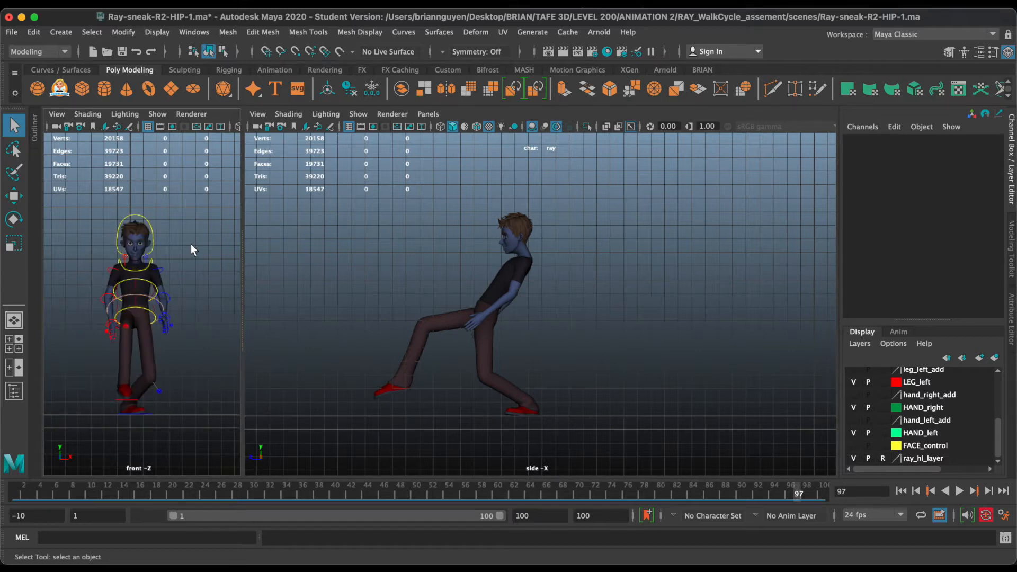
click(357, 115)
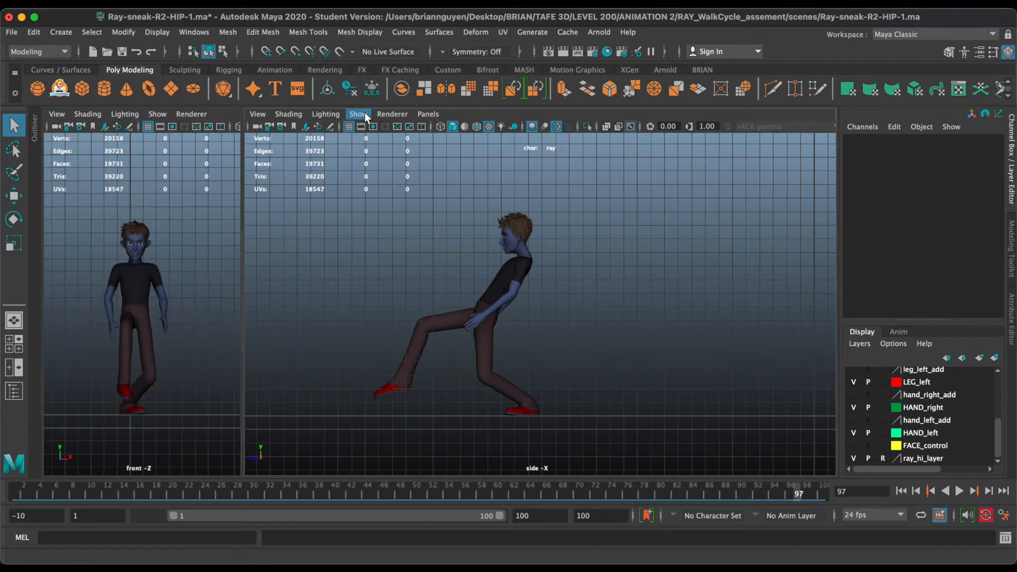
Use the side panel's Show menu to choose None, then All, then None, leaving only the grid.
click(357, 113)
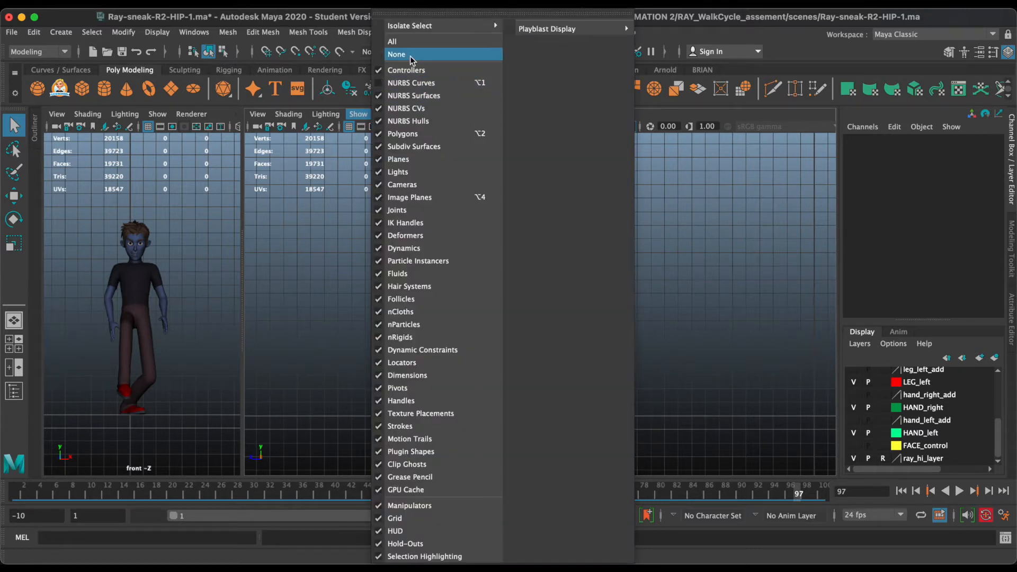
click(397, 54)
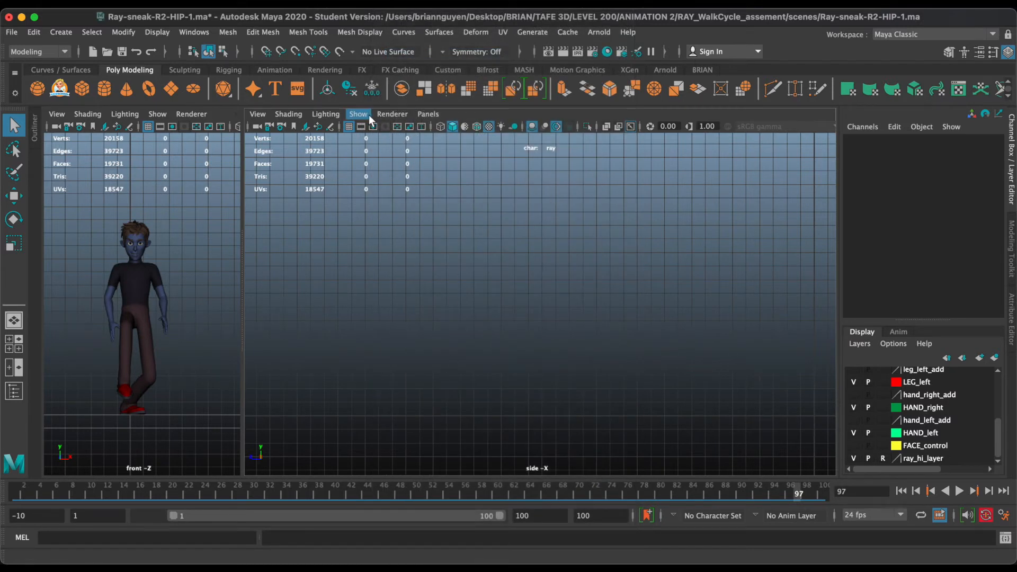
click(358, 114)
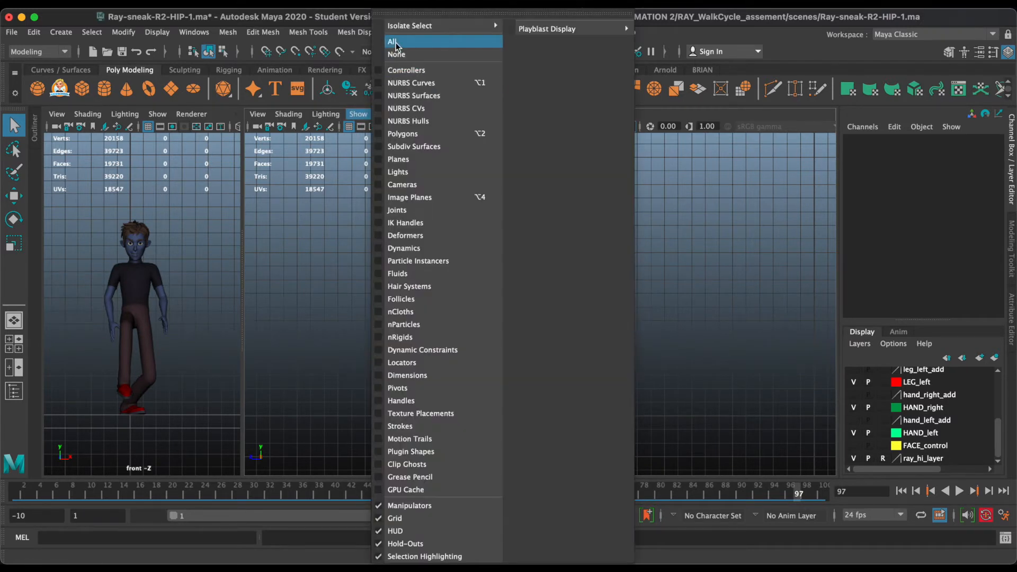
click(392, 41)
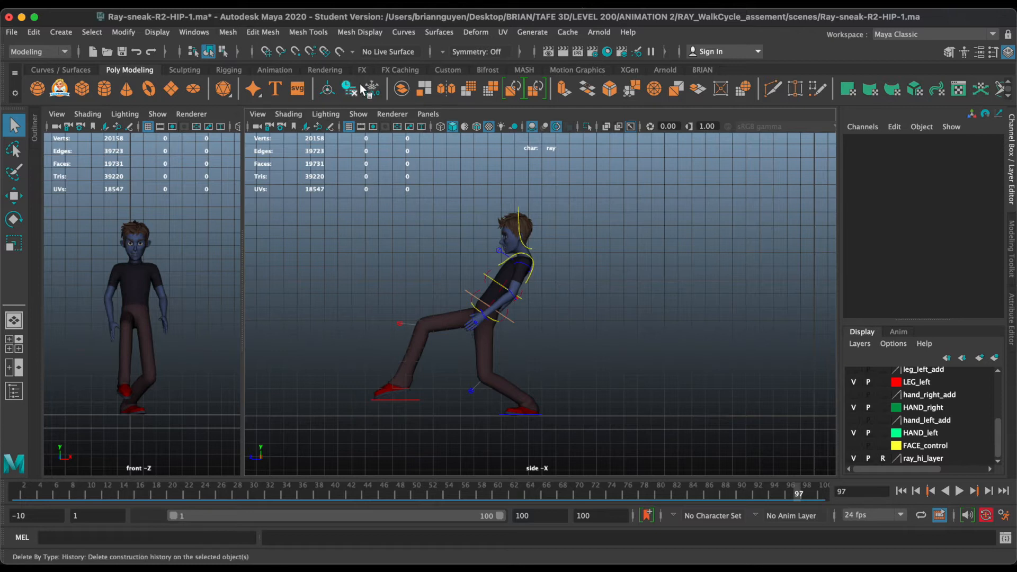
click(357, 114)
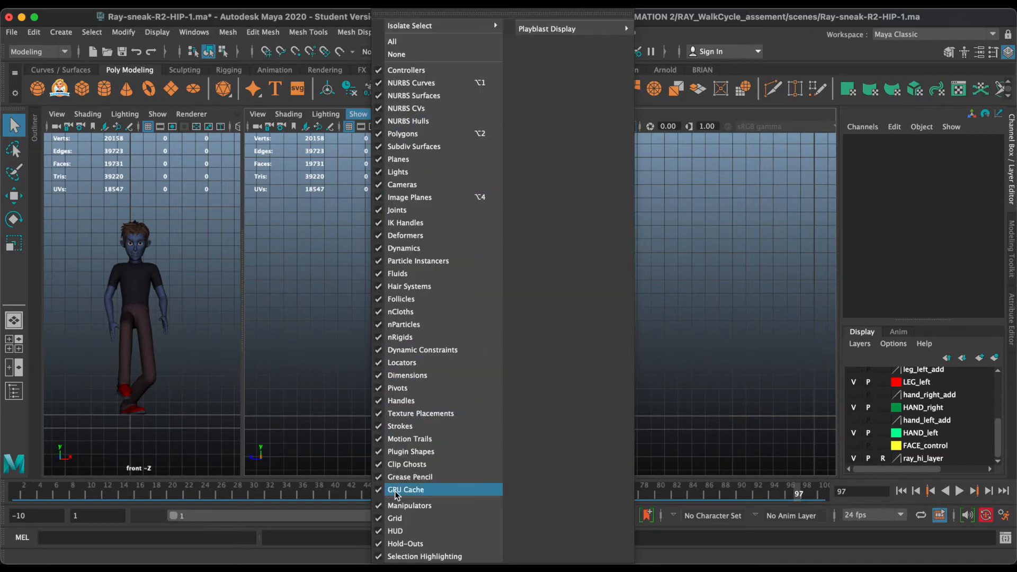
mouse_move(423, 54)
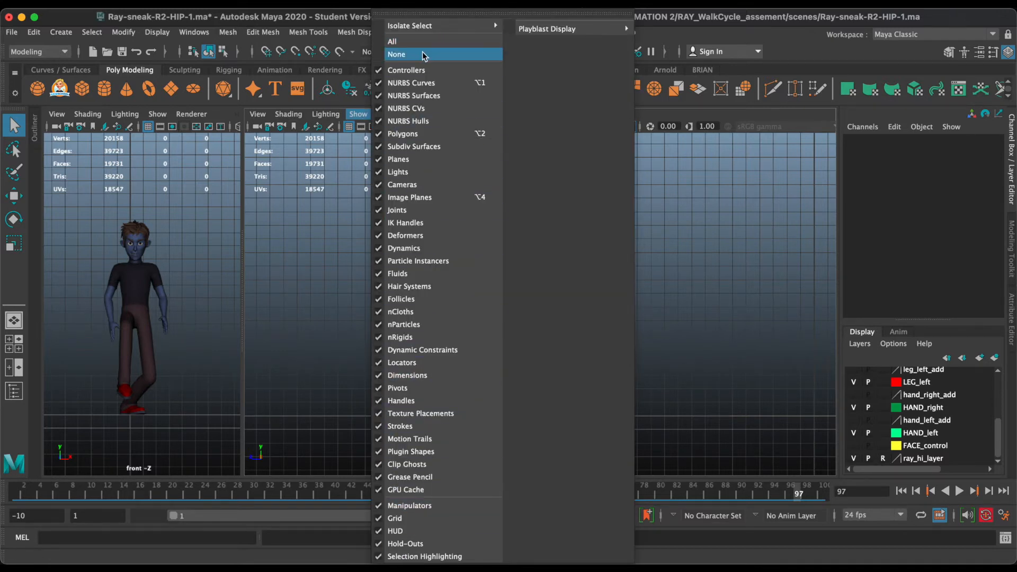
click(396, 54)
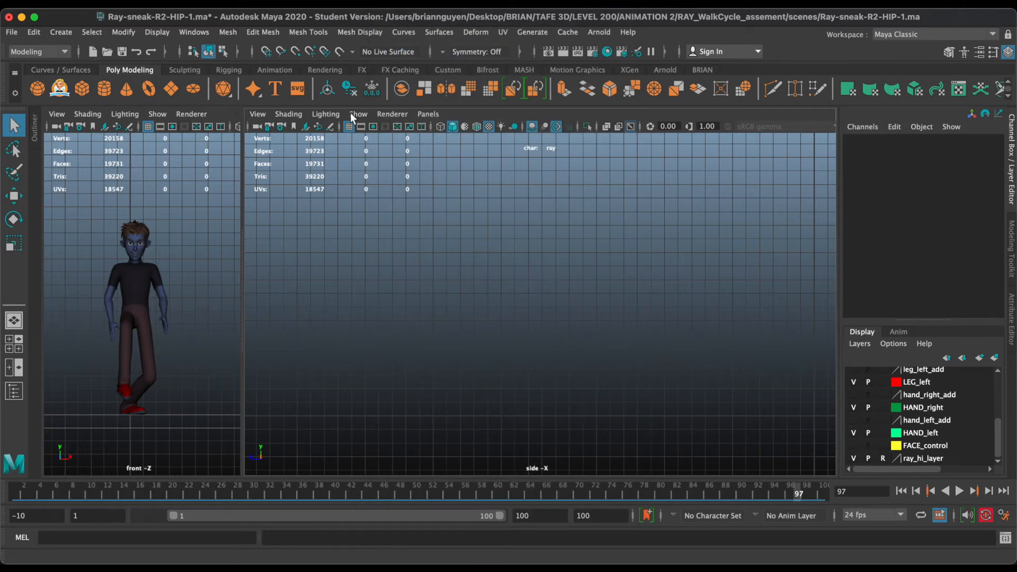
Re-enable Polygons and NURBS Curves in the side panel's Show menu so mesh and rig curves return.
click(358, 113)
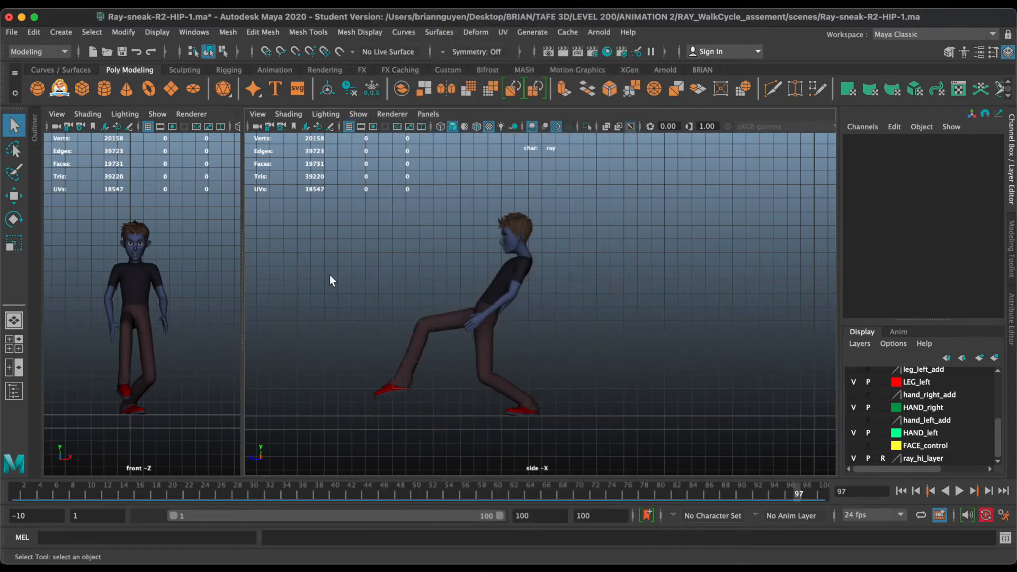
mouse_move(452, 257)
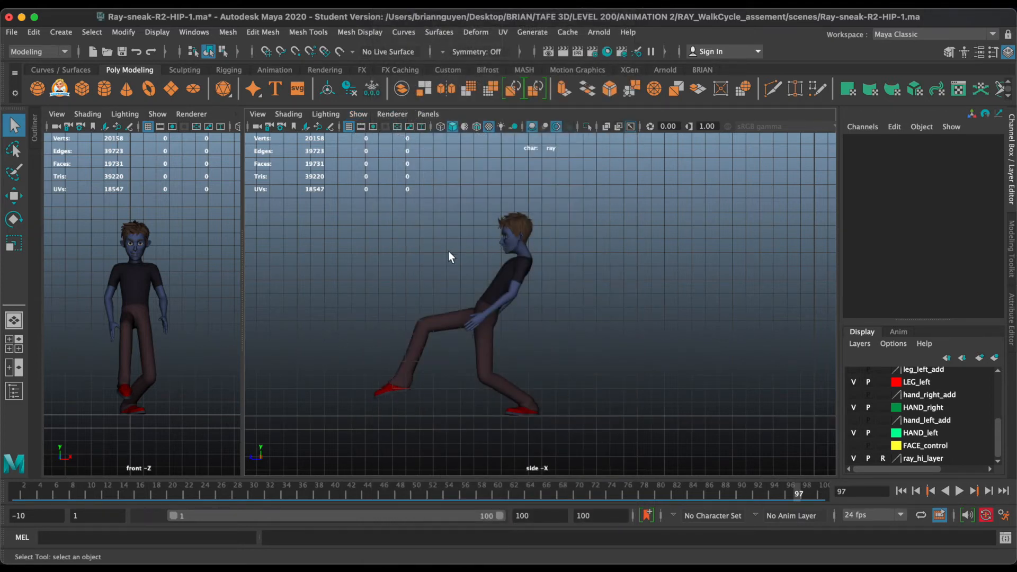
click(357, 114)
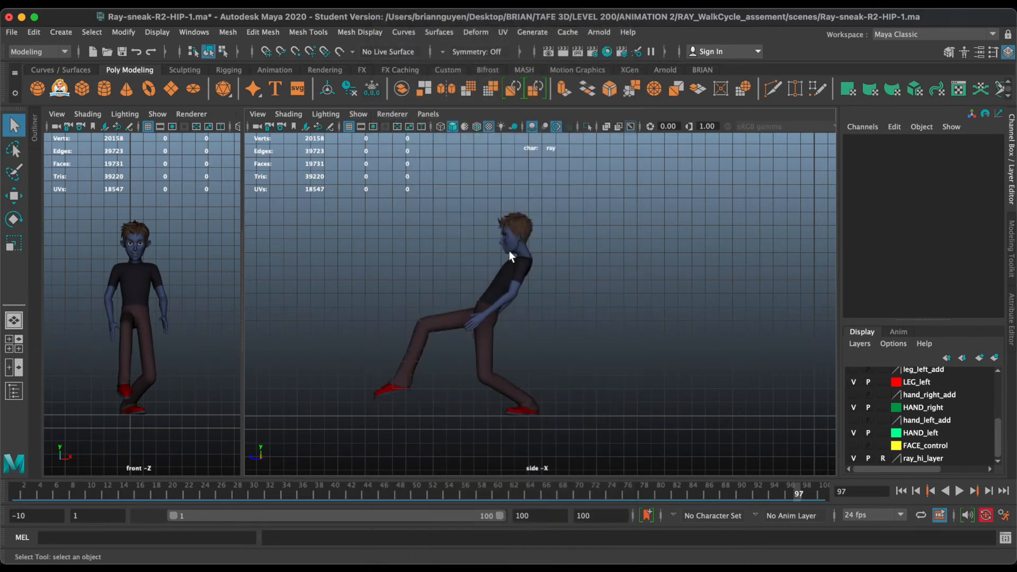
click(357, 114)
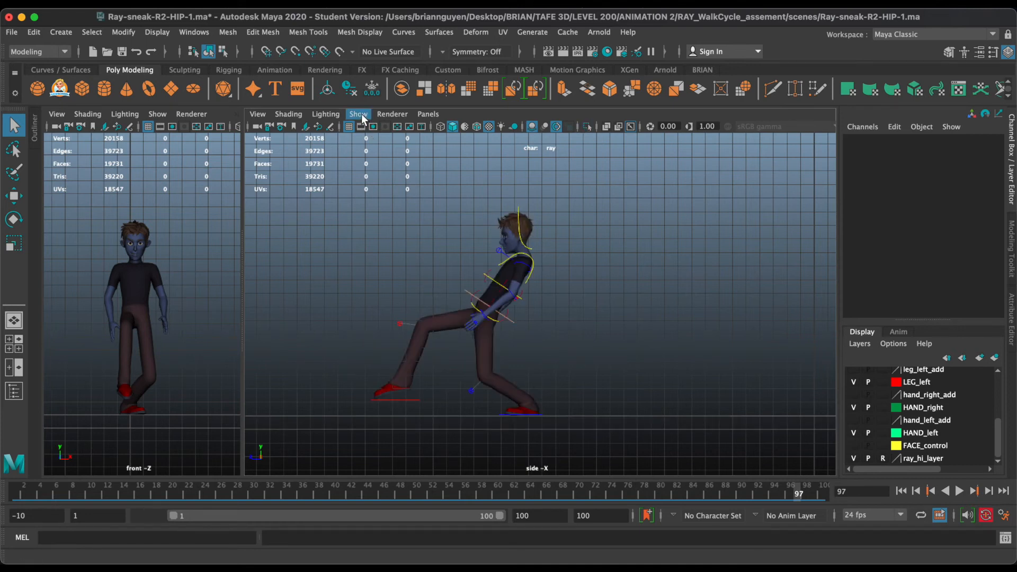
click(358, 113)
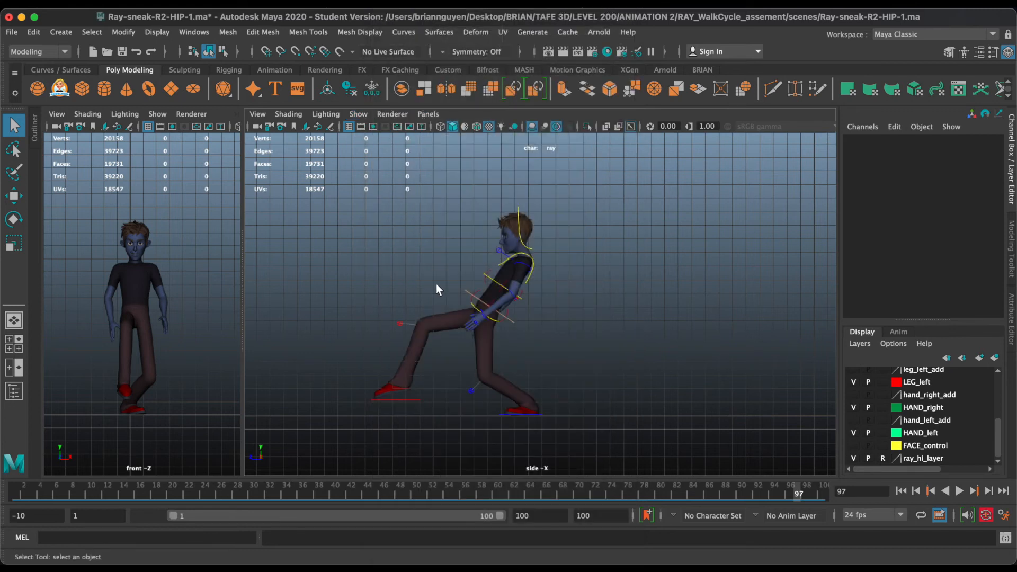
mouse_move(410, 251)
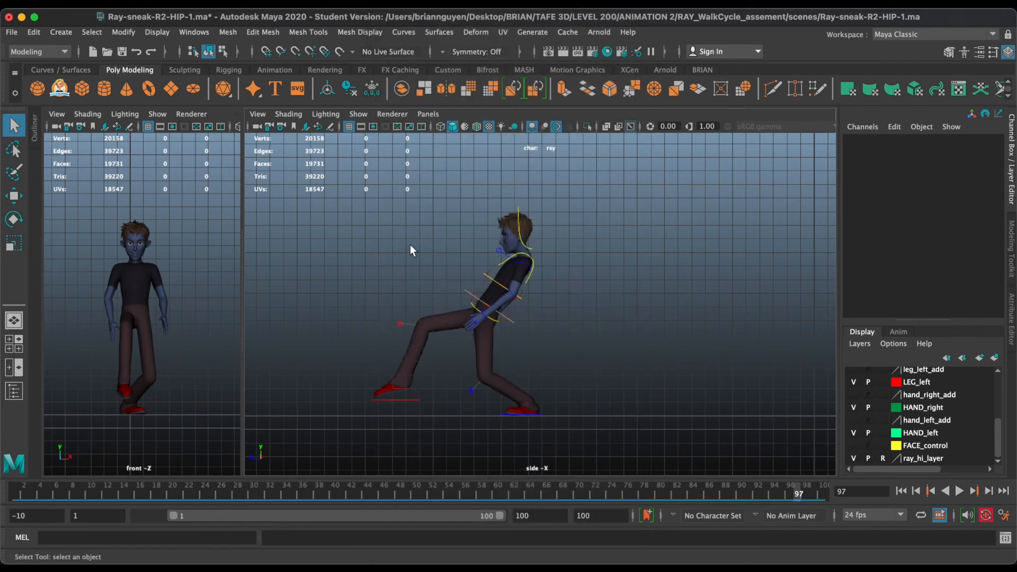
Toggle polygon display off in the side and front views, leaving only the control curves.
key(alt+2)
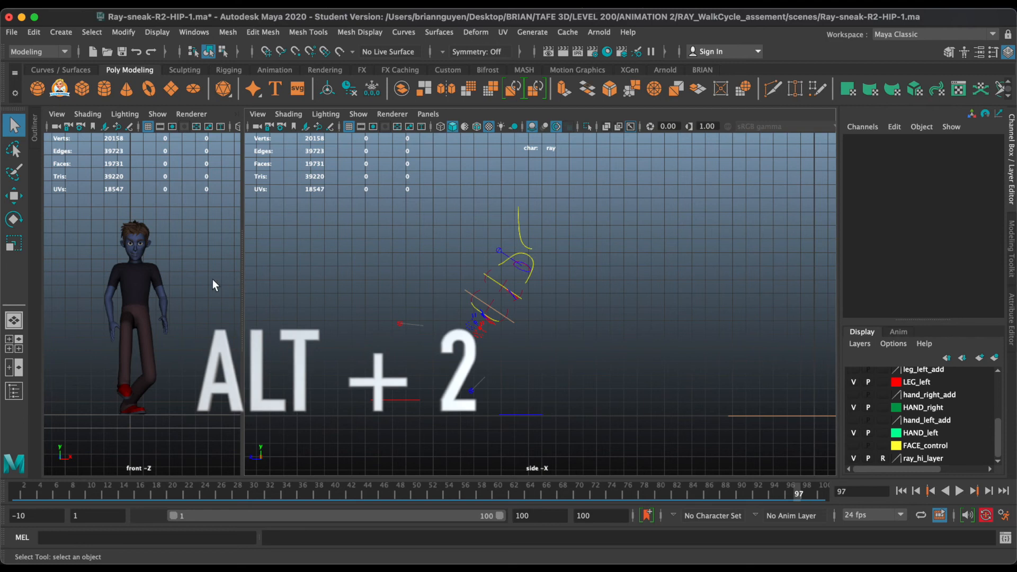
key(alt+2)
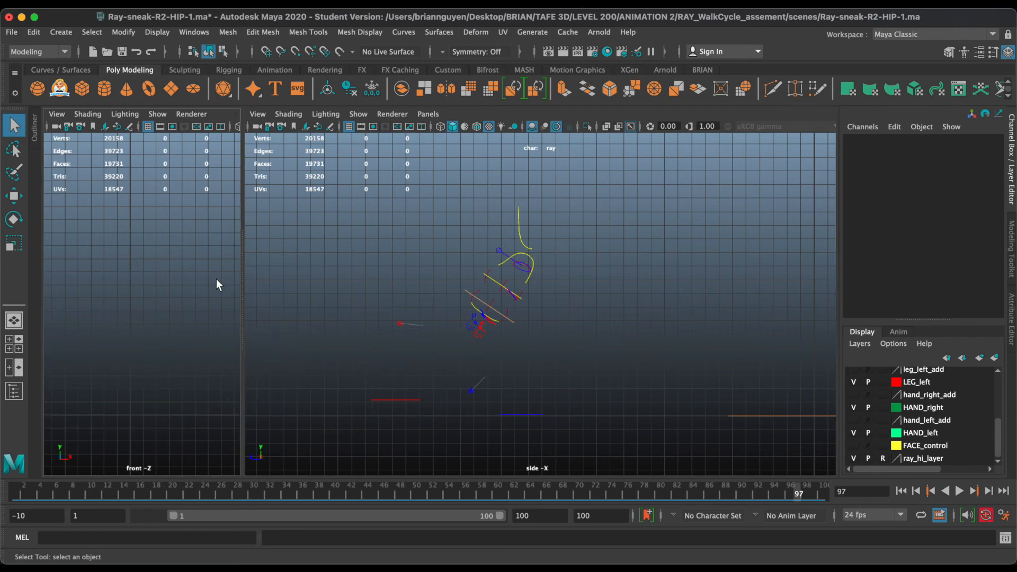